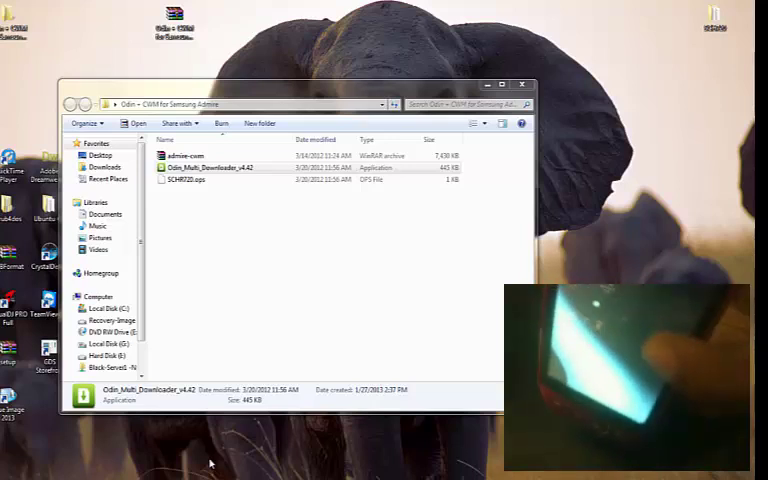
pyautogui.moveTo(430, 444)
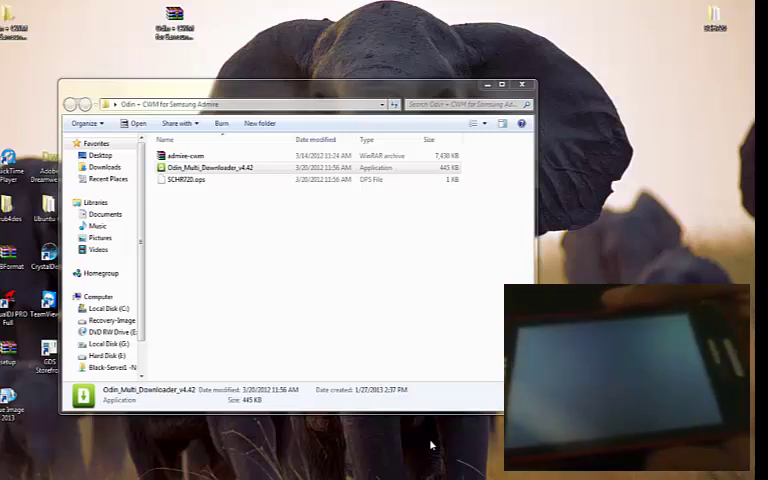
pyautogui.moveTo(424, 318)
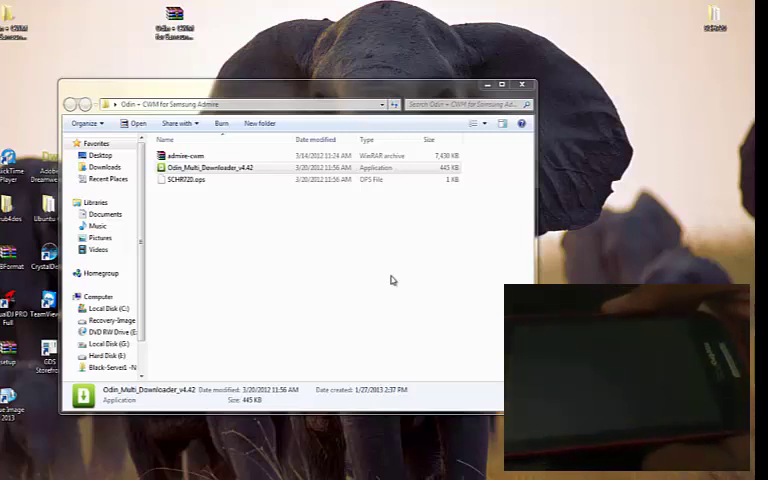
pyautogui.moveTo(316, 220)
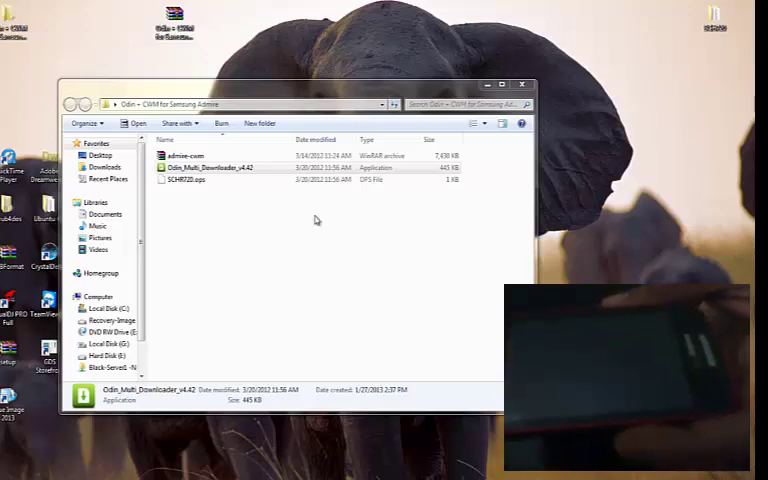
# Launch Odin Multi Downloader v4.42 from Explorer.
pyautogui.click(210, 168)
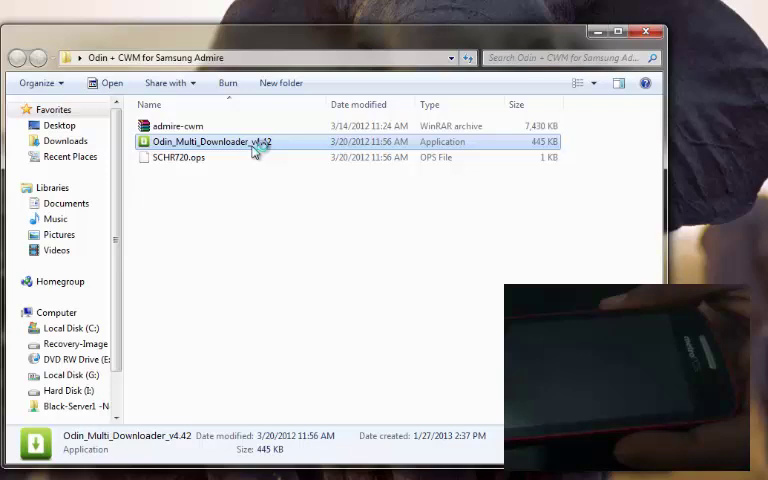
pyautogui.doubleClick(210, 140)
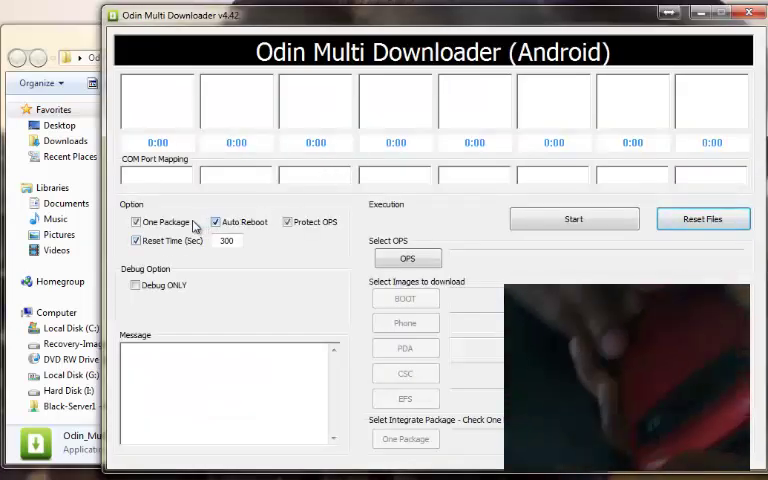
pyautogui.moveTo(258, 252)
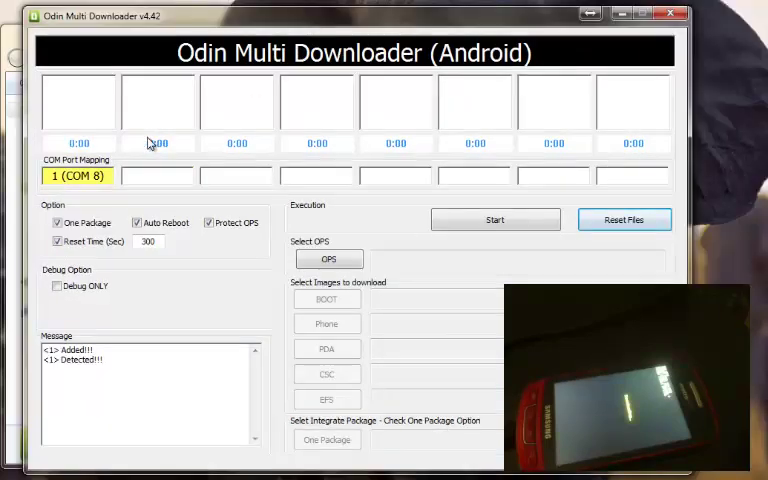
pyautogui.moveTo(200, 196)
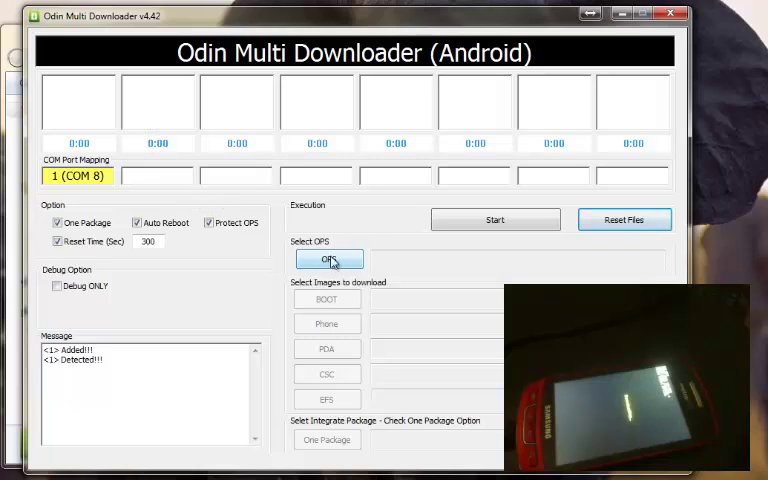
# Load SCHR720.ops as the OPS file.
pyautogui.click(328, 260)
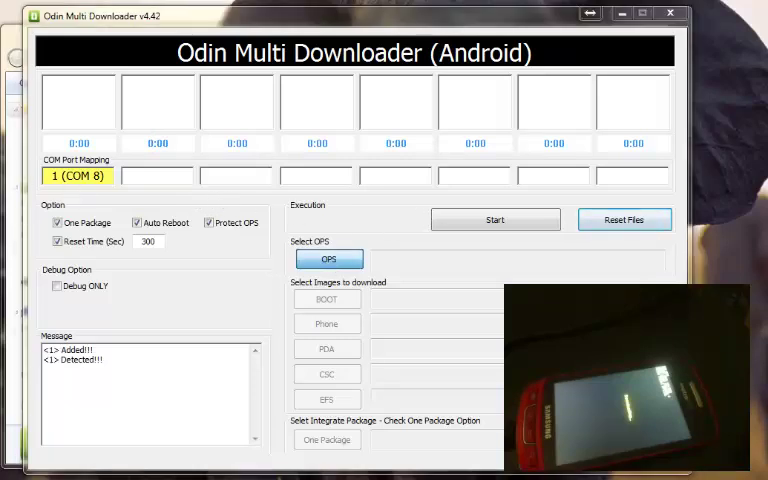
pyautogui.click(328, 260)
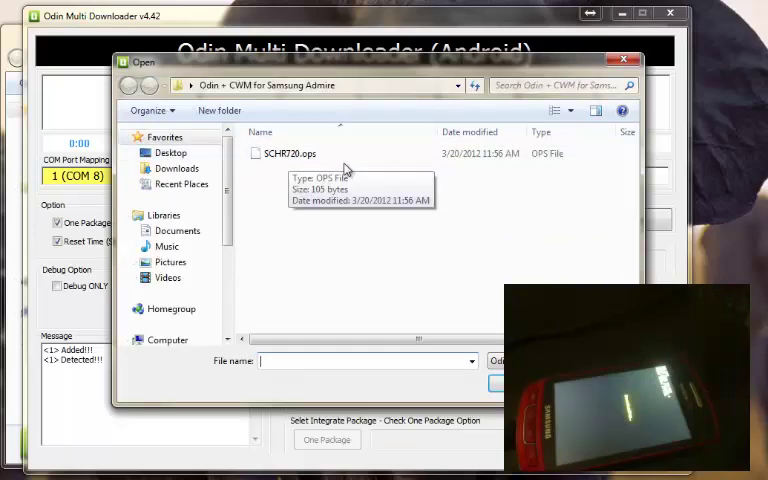
pyautogui.click(290, 152)
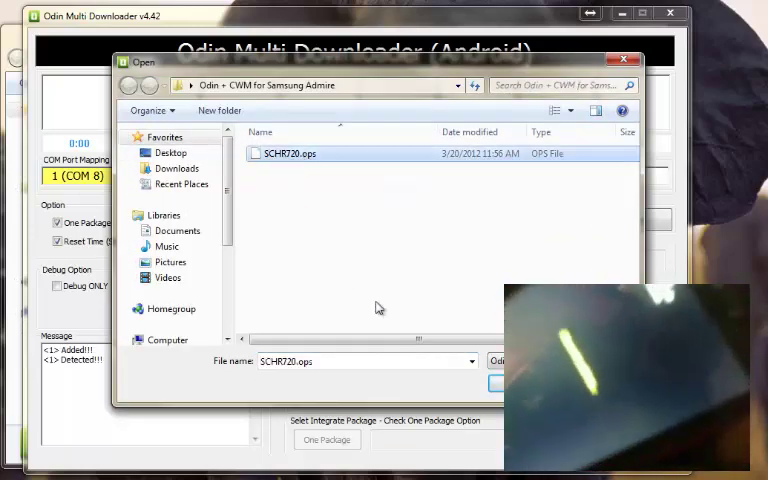
pyautogui.click(496, 384)
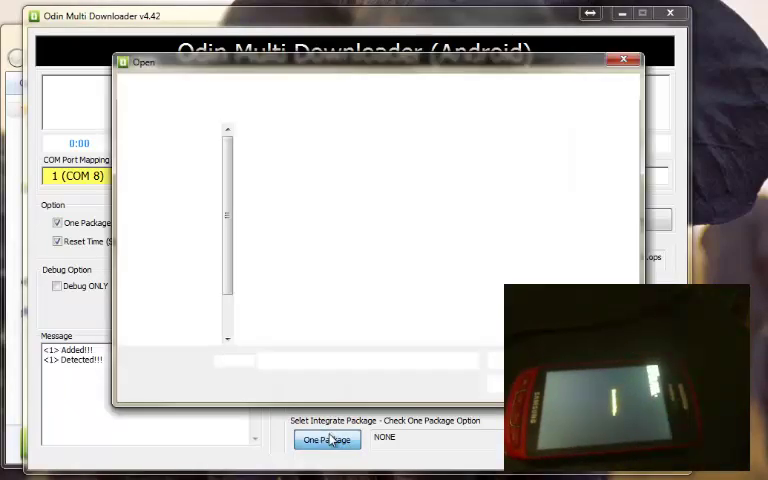
# Choose the admire-cwm archive from Desktop > Odin + CWM for Samsung Admire as the package.
pyautogui.click(328, 440)
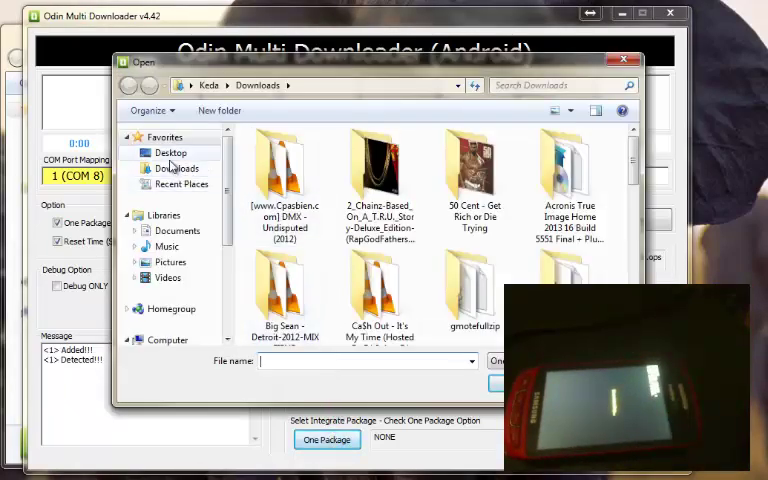
pyautogui.click(168, 152)
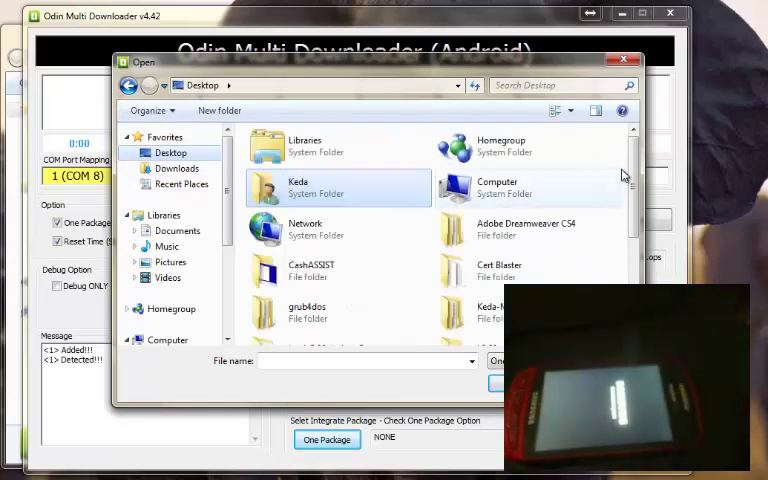
pyautogui.scroll(-3)
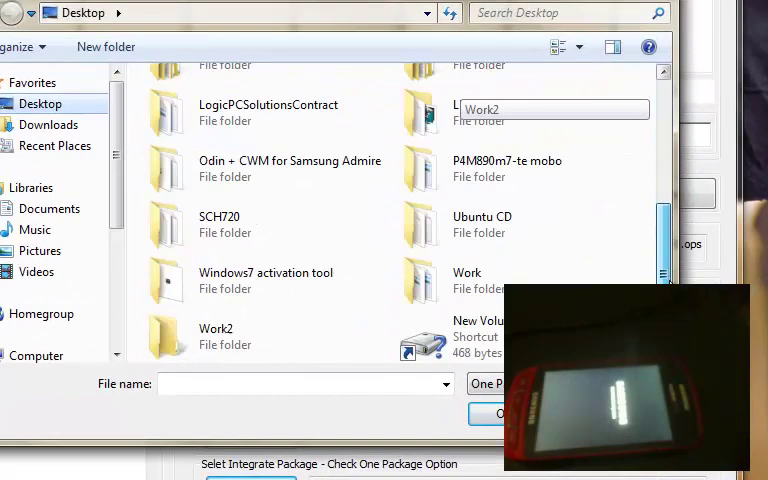
pyautogui.click(268, 168)
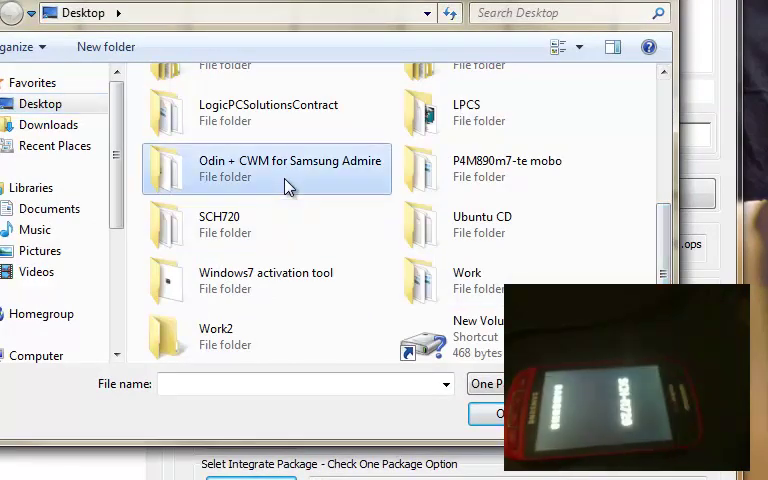
pyautogui.doubleClick(292, 168)
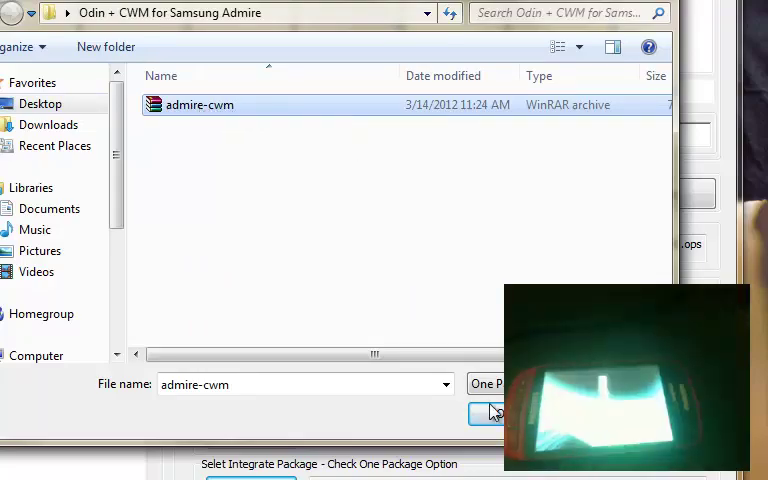
pyautogui.click(490, 414)
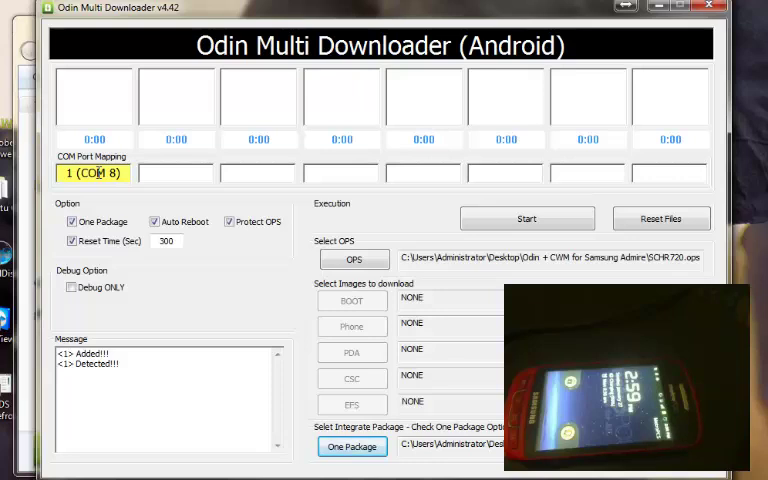
pyautogui.moveTo(466, 198)
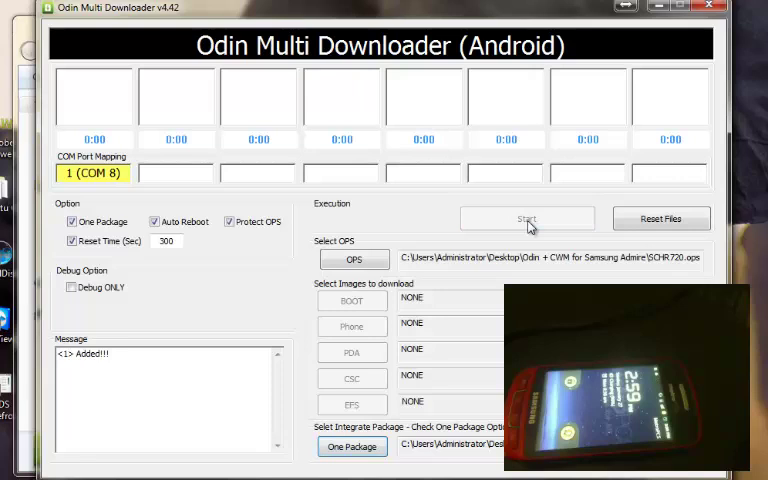
pyautogui.click(528, 218)
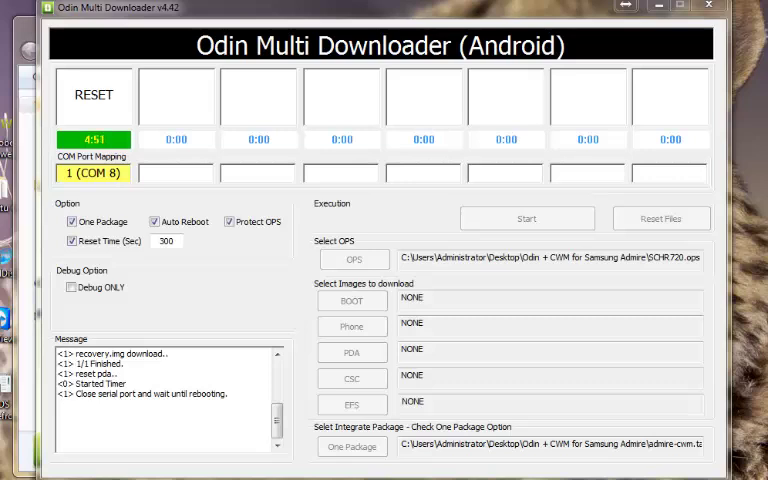
pyautogui.moveTo(252, 160)
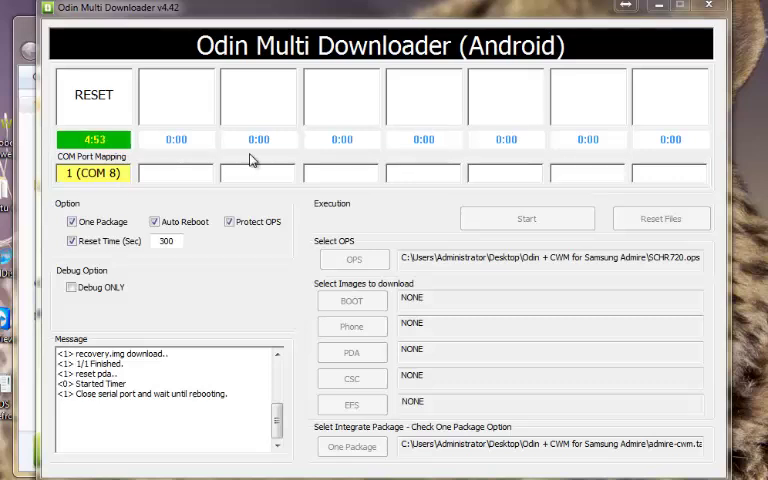
pyautogui.moveTo(130, 160)
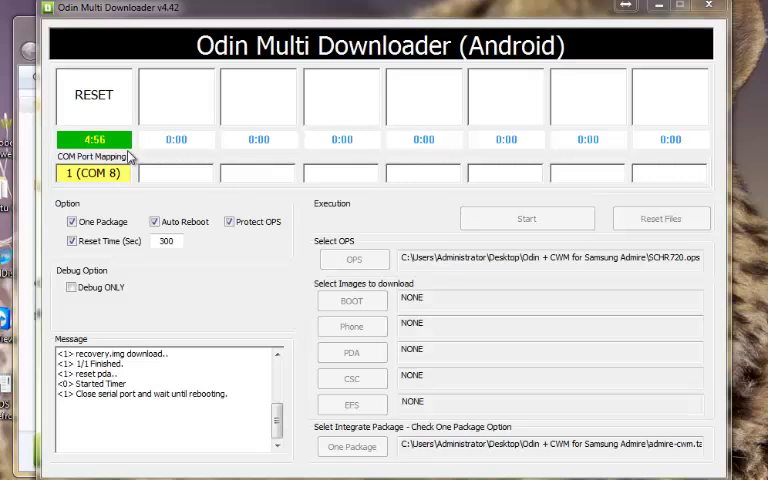